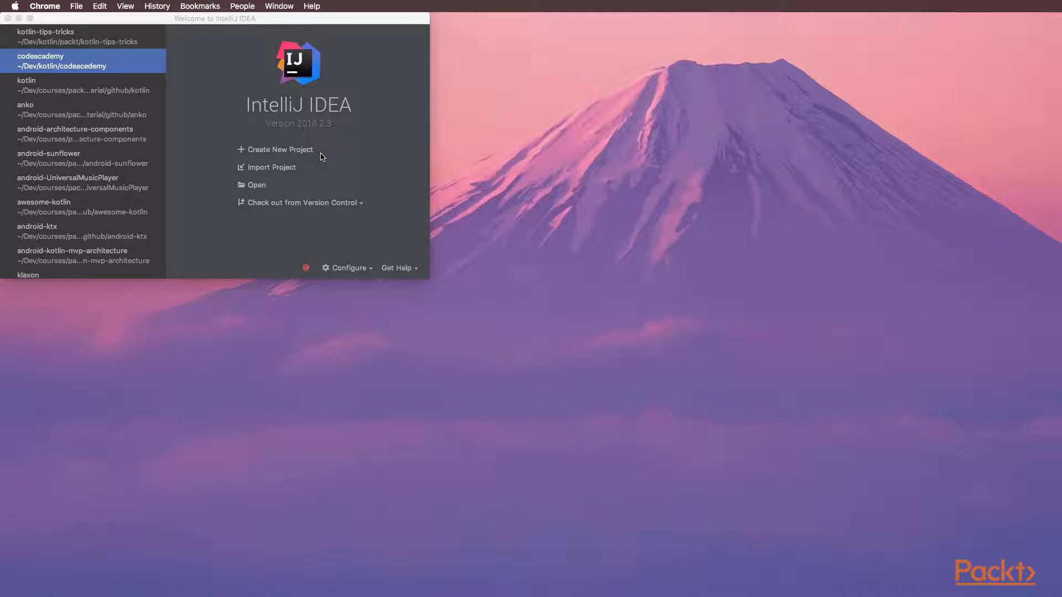
# Step: Create a new Android project in the section6.1 folder with application name 'Kotlin Core'
pyautogui.click(279, 150)
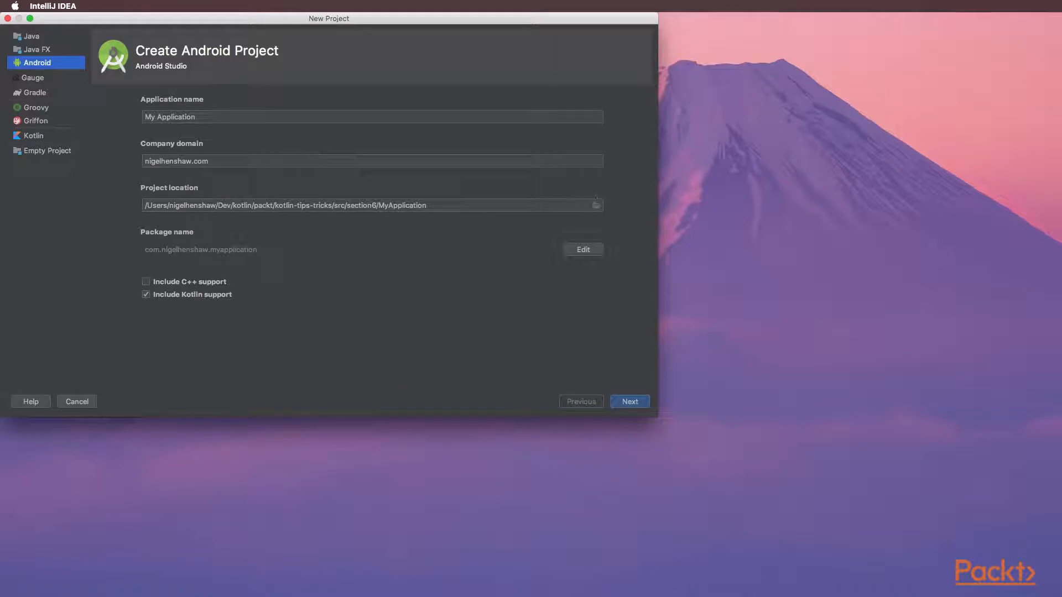
pyautogui.click(595, 205)
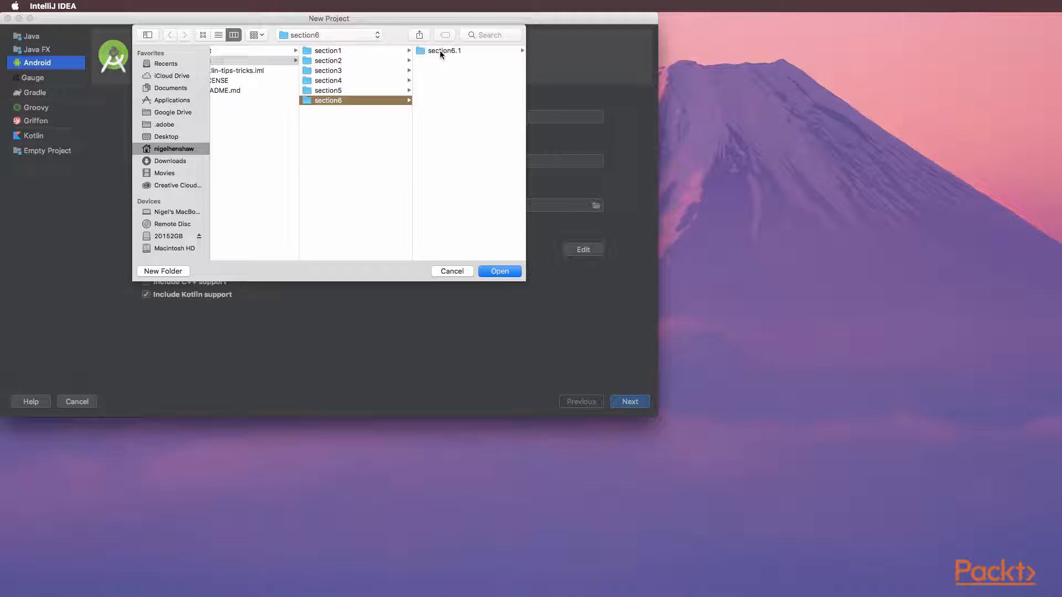
pyautogui.click(499, 271)
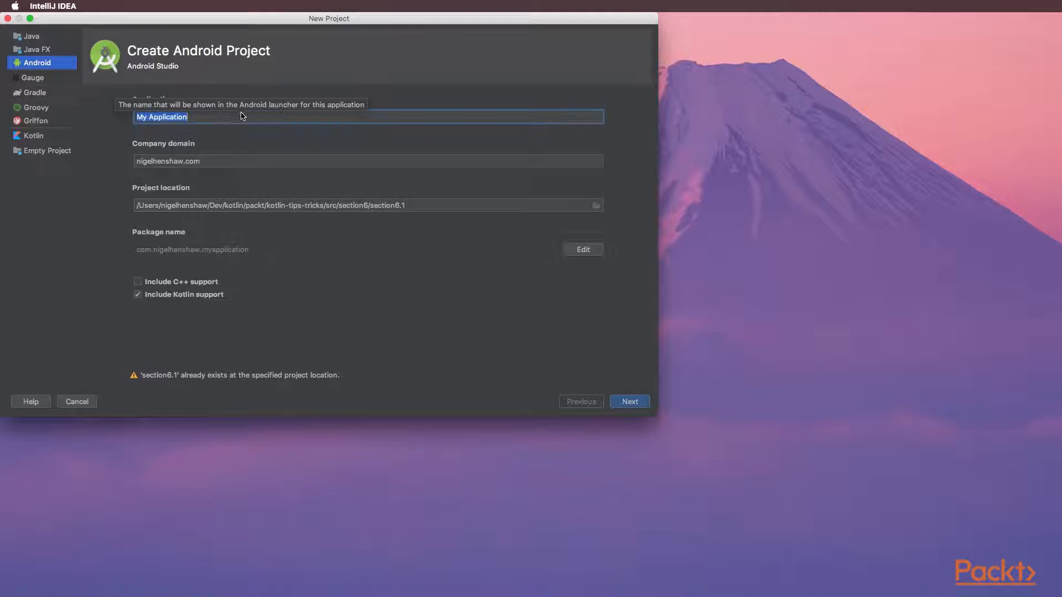
pyautogui.write('Kotlin Cor')
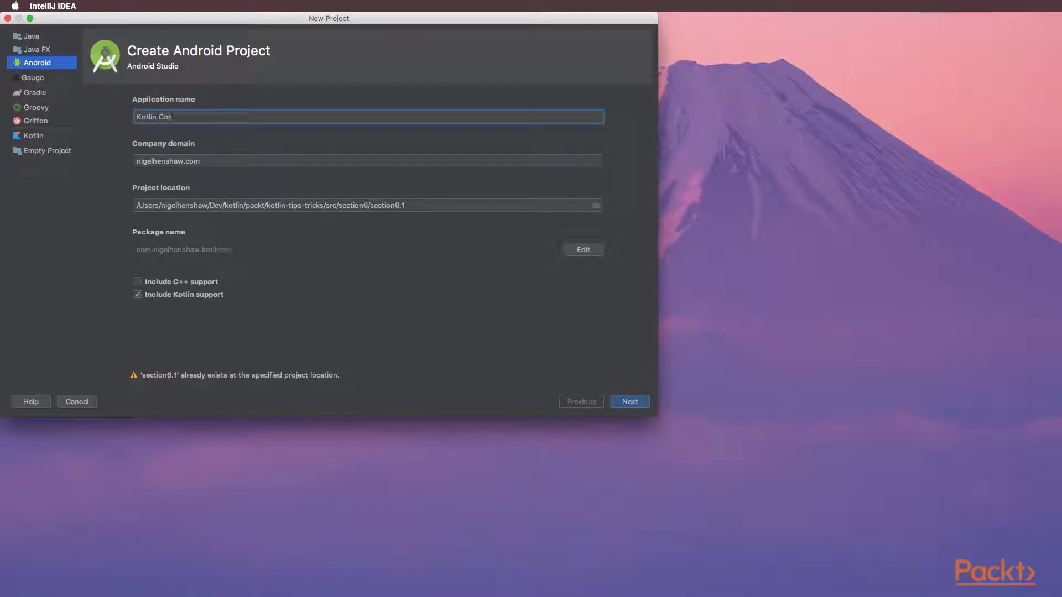
pyautogui.write('e')
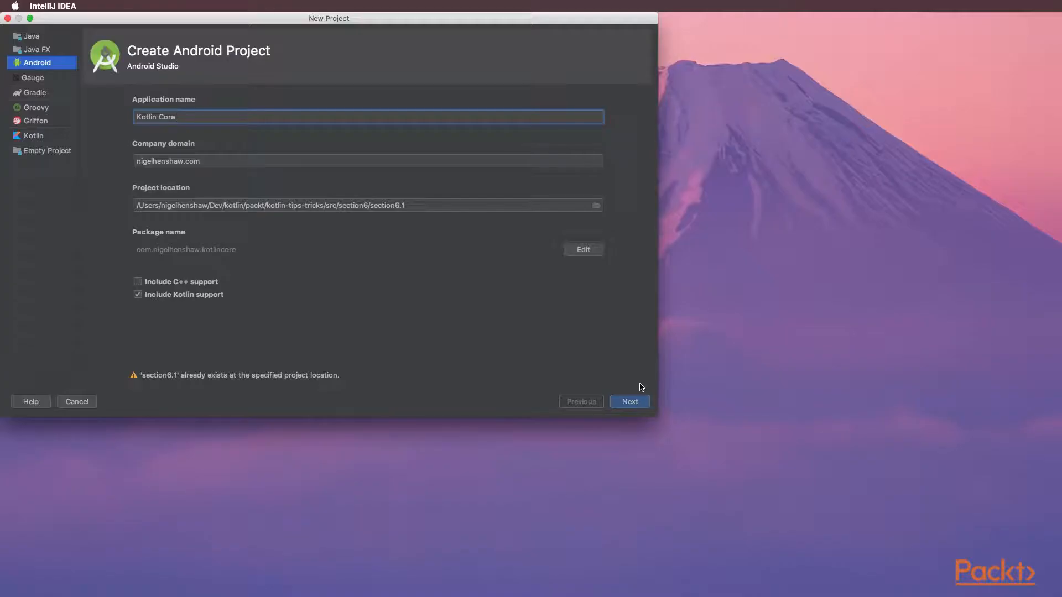
# Step: Accept phone/tablet API 26 and Empty Activity, skip the layout file, and finish creating the project
pyautogui.click(628, 400)
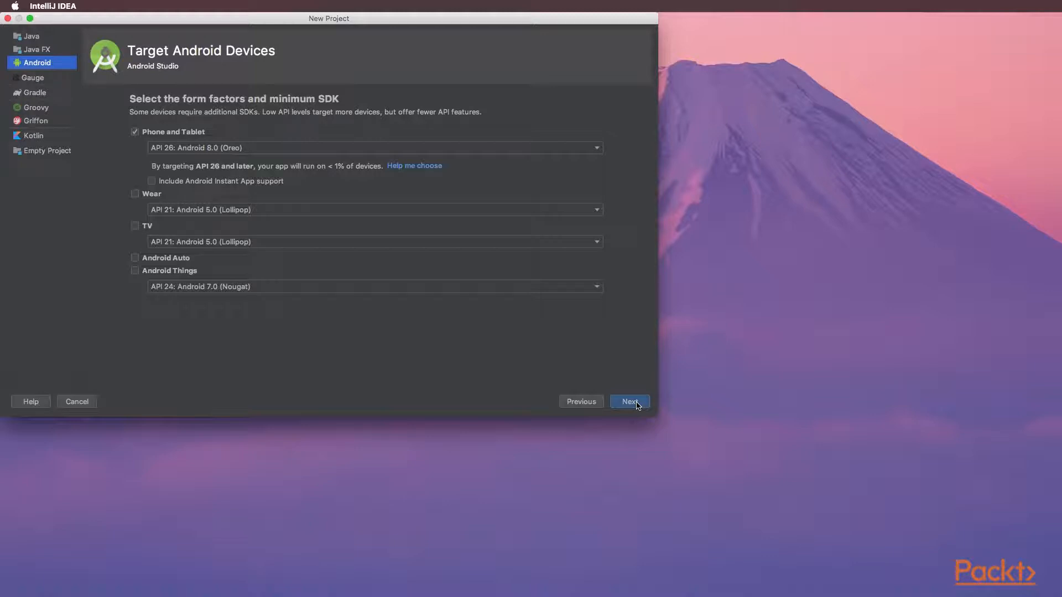
pyautogui.click(628, 401)
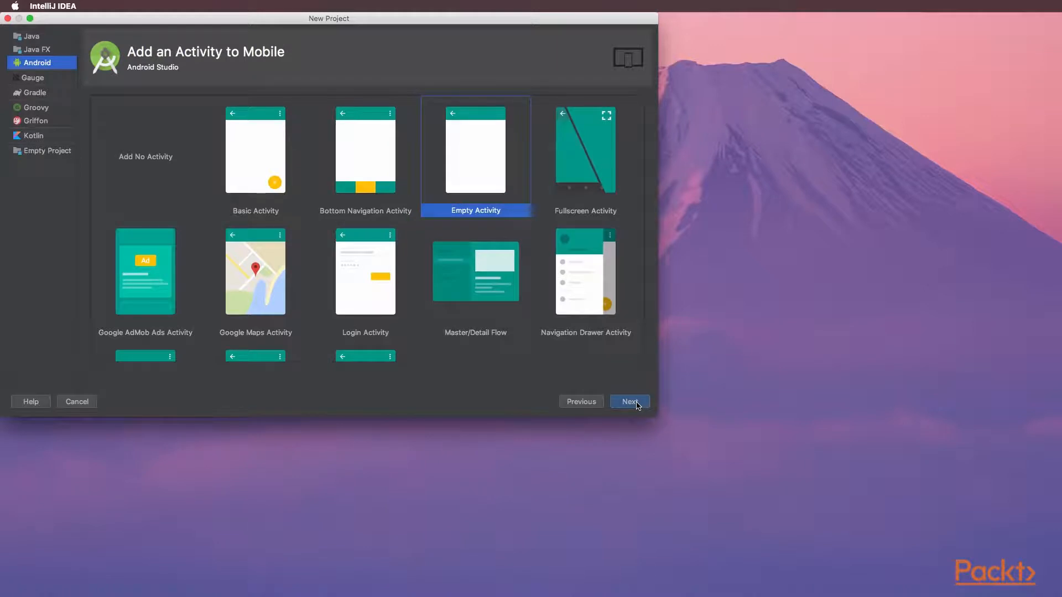
pyautogui.click(627, 400)
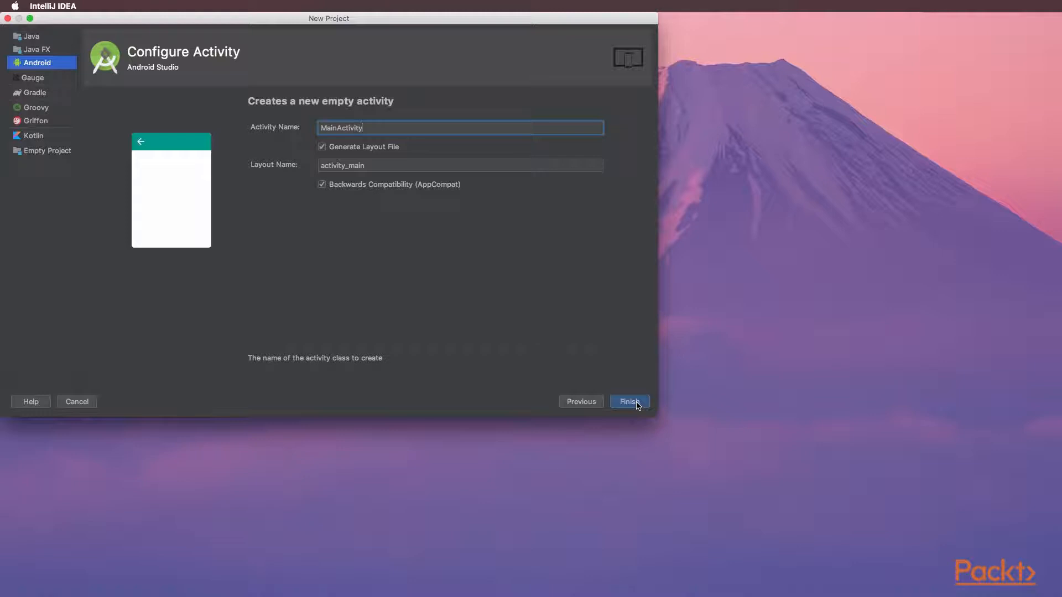
pyautogui.moveTo(379, 153)
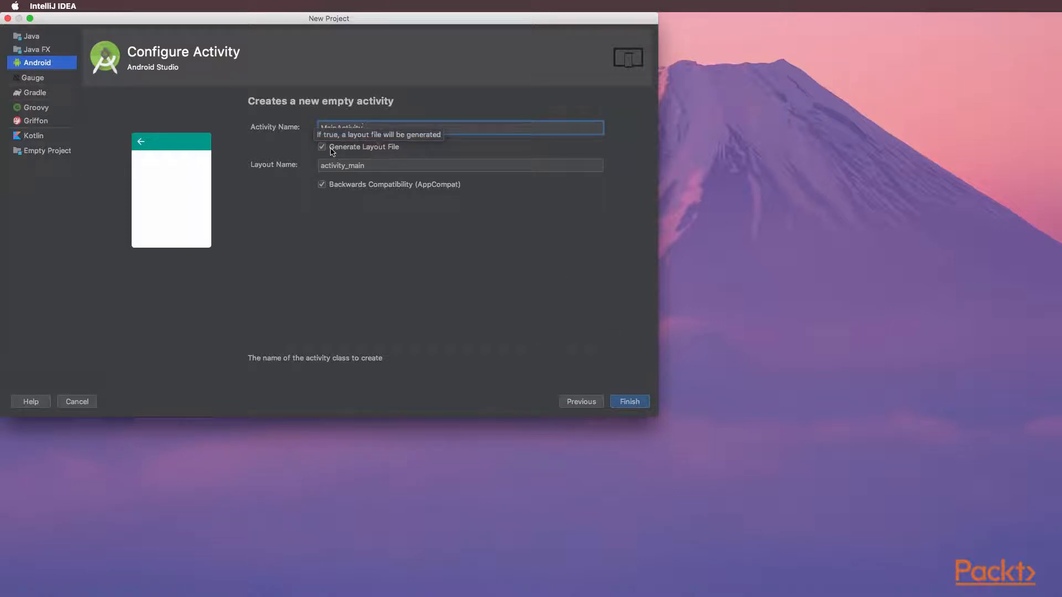
pyautogui.click(321, 147)
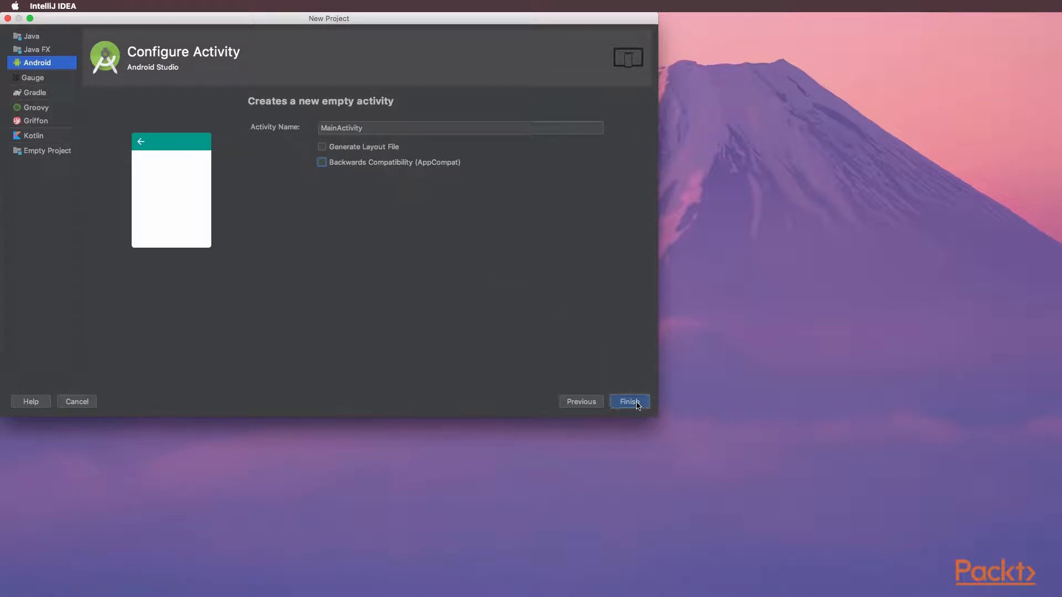
pyautogui.click(629, 401)
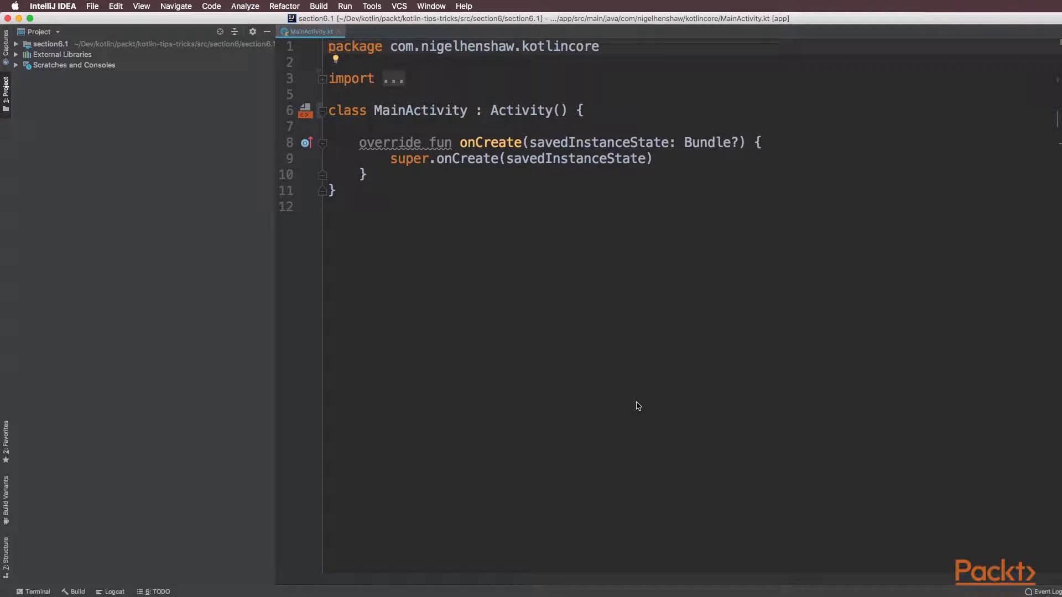
# Step: Launch the Pixel 2 API 27 emulator from the AVD Manager under Tools > Android
pyautogui.click(371, 7)
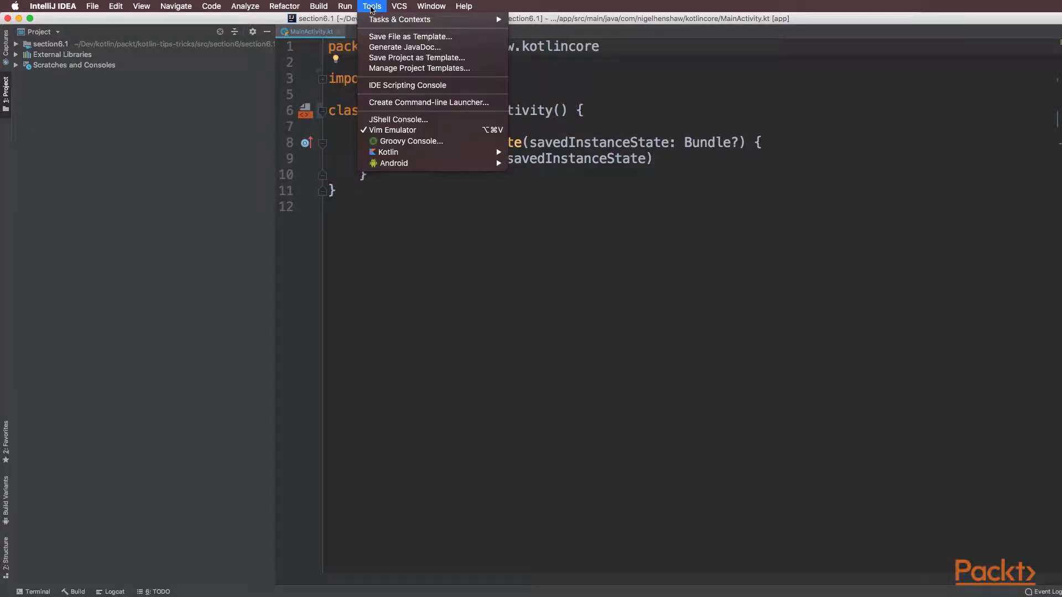
pyautogui.click(596, 188)
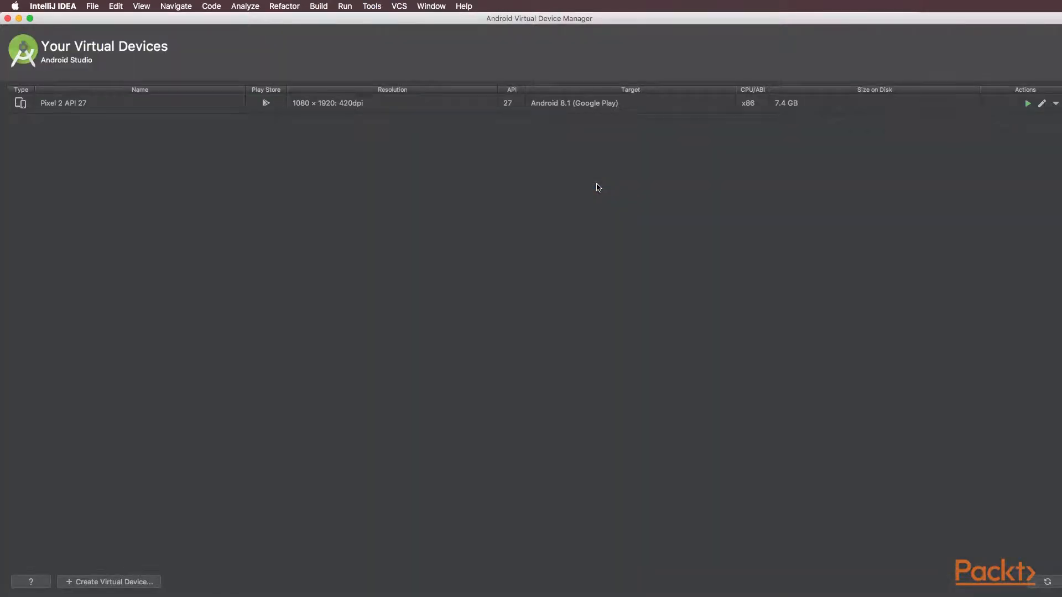
pyautogui.click(1026, 103)
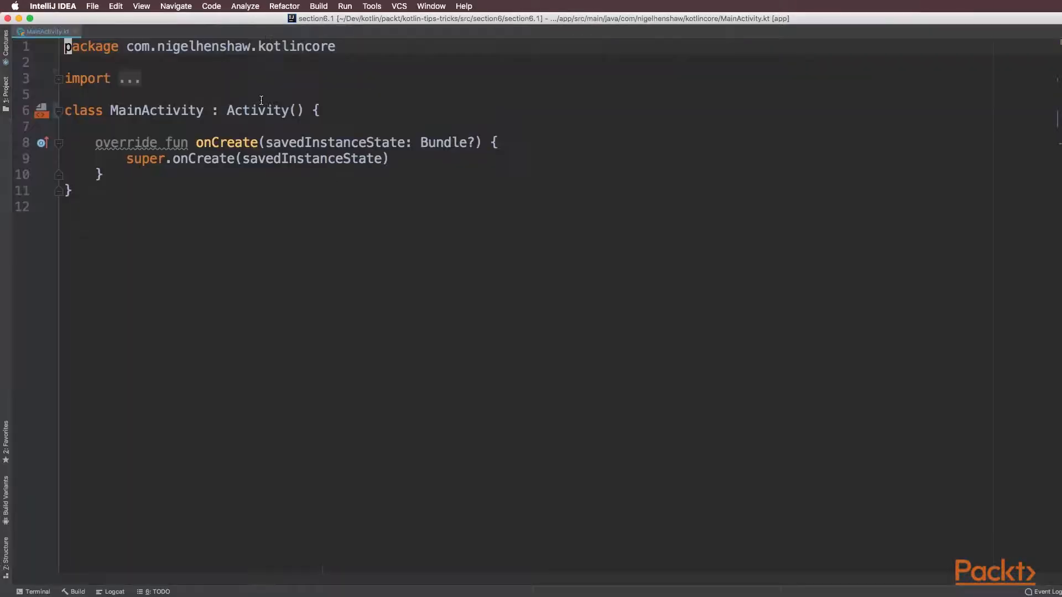
pyautogui.moveTo(303, 258)
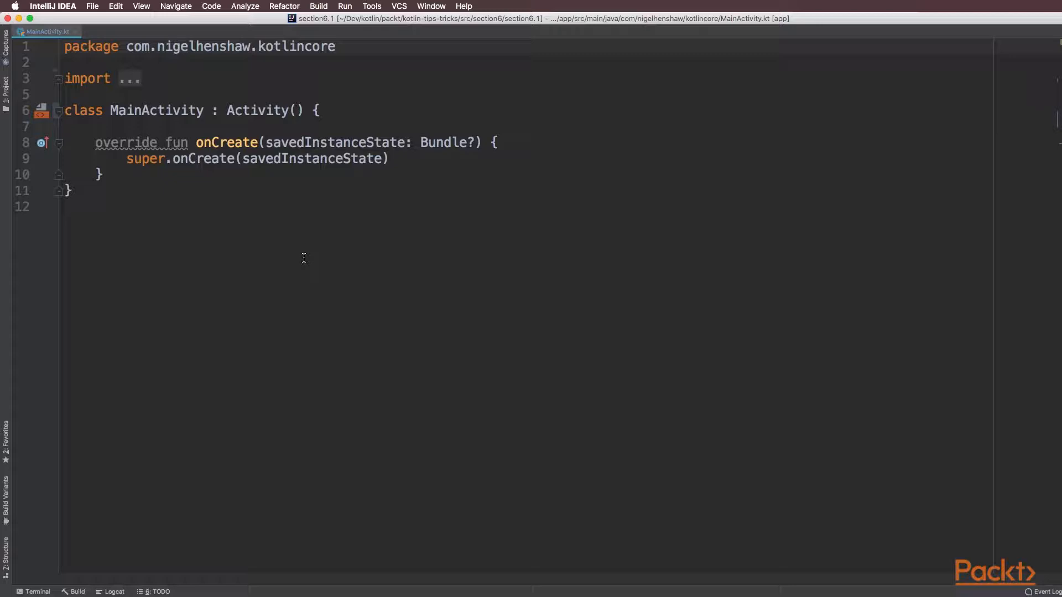
# Step: Add Toast.makeText(this, "Hello World", Toast.LENGTH_SHORT).show() inside onCreate
pyautogui.click(99, 174)
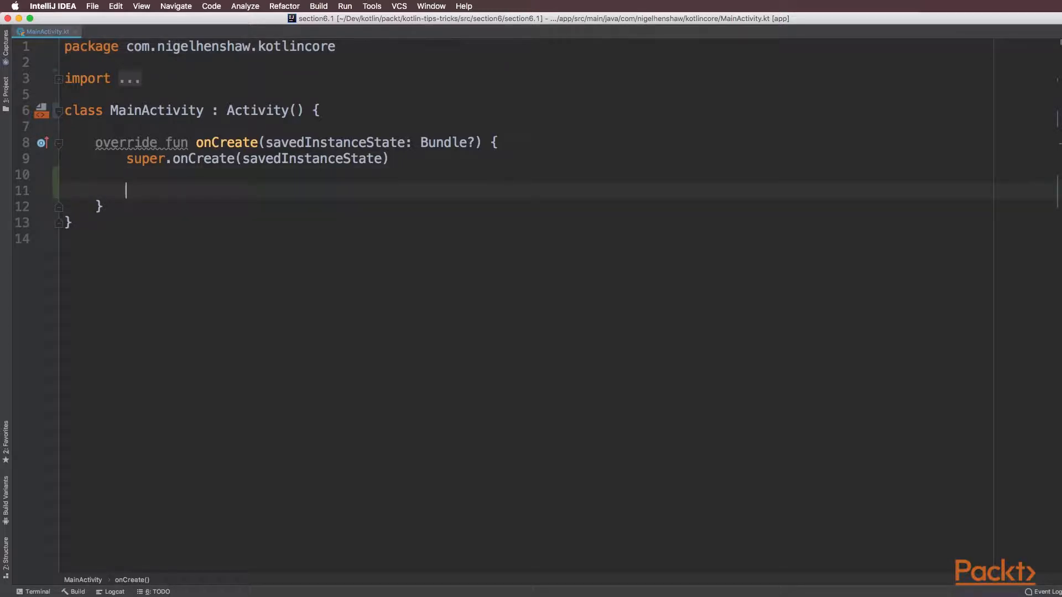
pyautogui.write('Toast.')
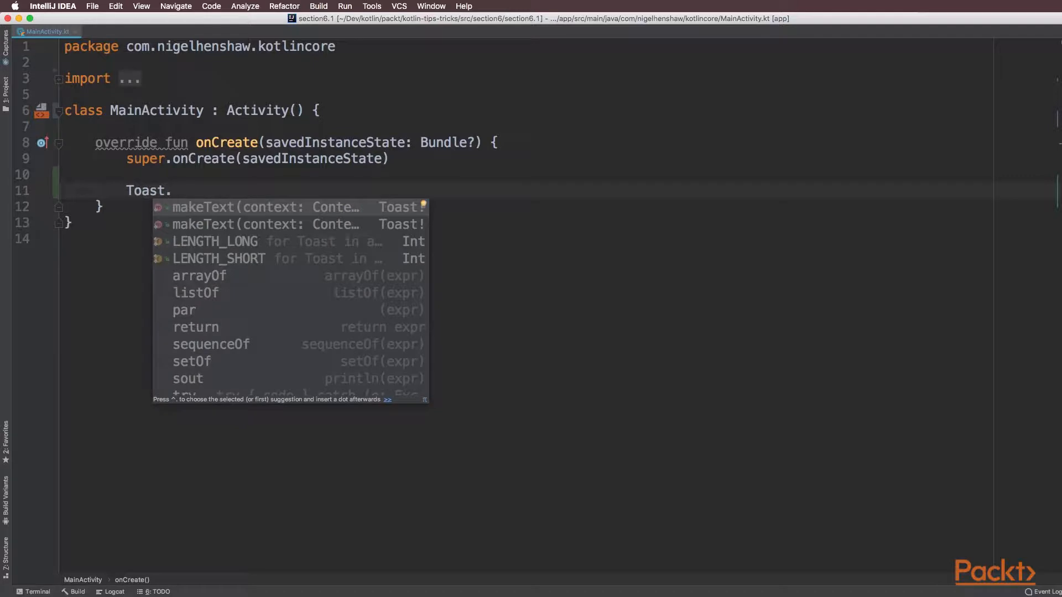
pyautogui.click(202, 207)
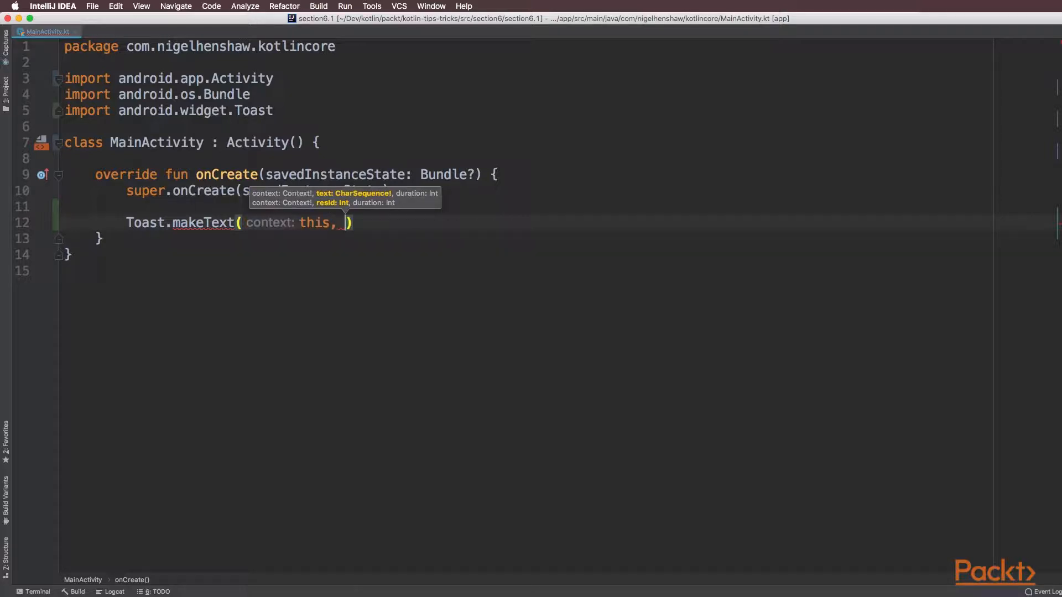
pyautogui.write('"Hello W')
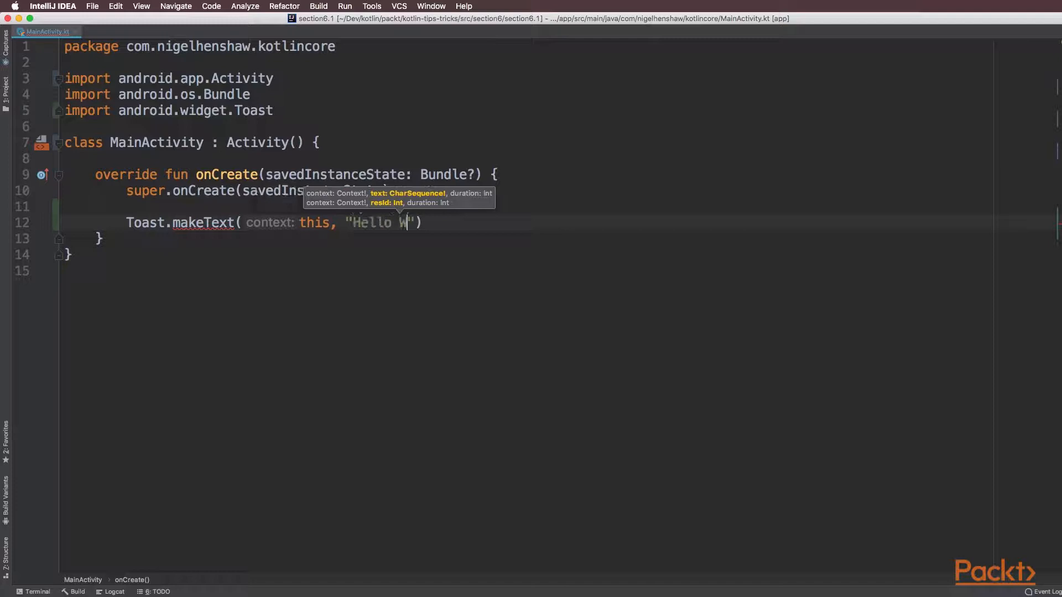
pyautogui.write('orld')
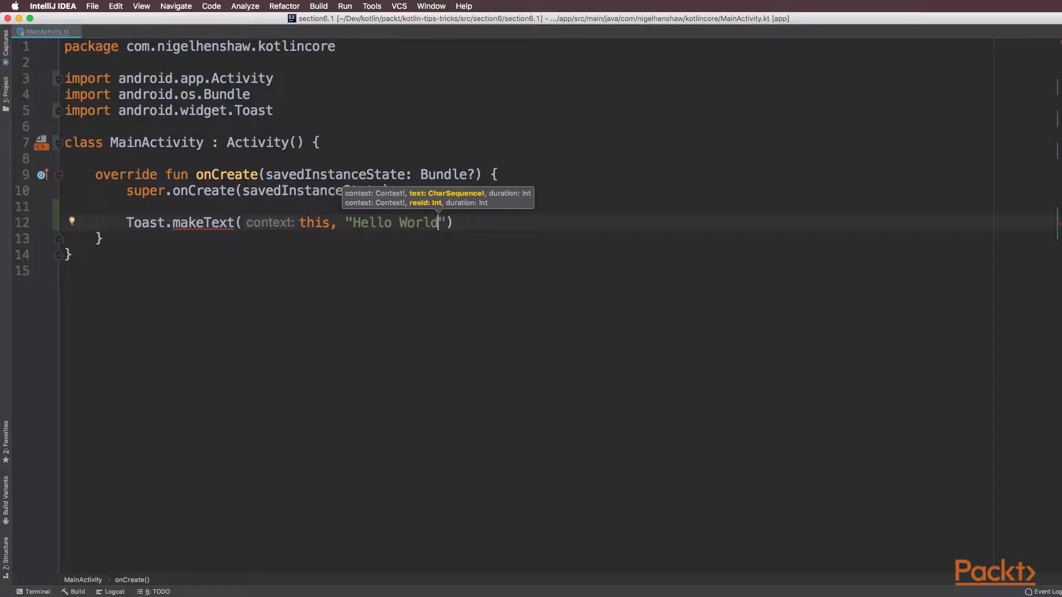
pyautogui.write(',')
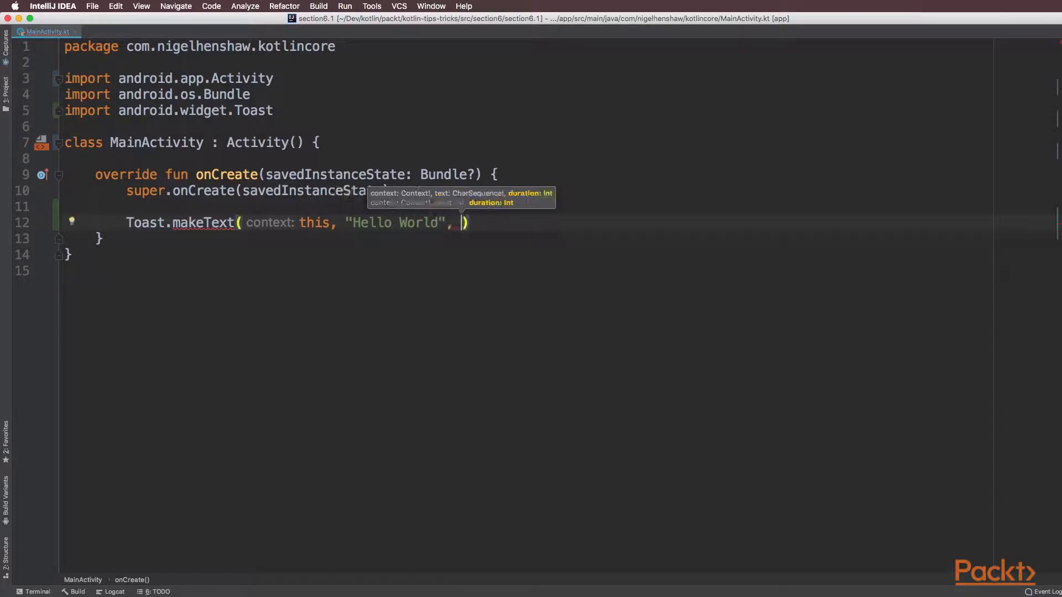
pyautogui.write('Toast')
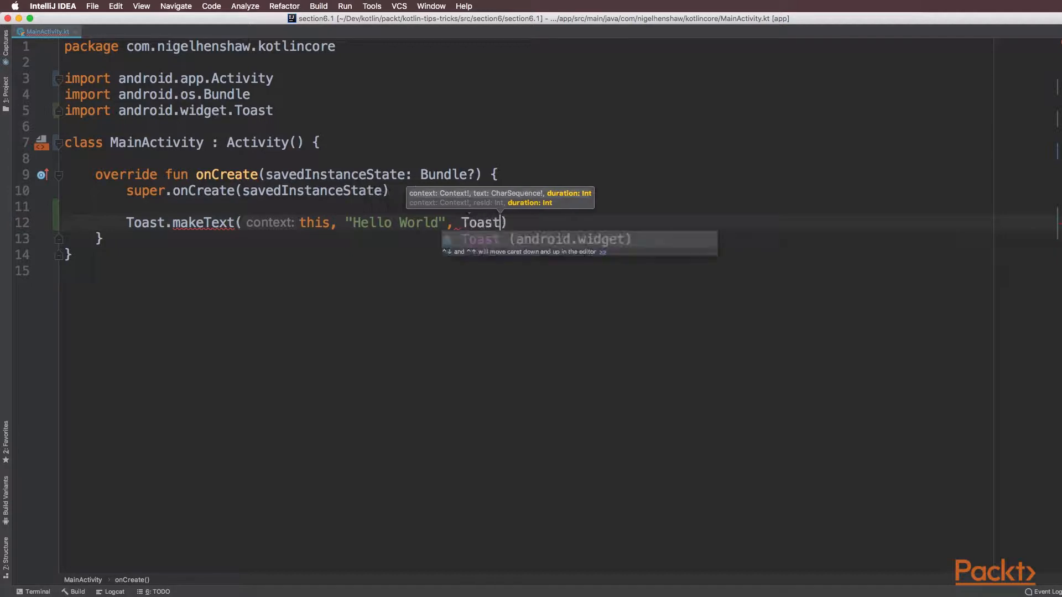
pyautogui.write('.LENGTH_SHORT')
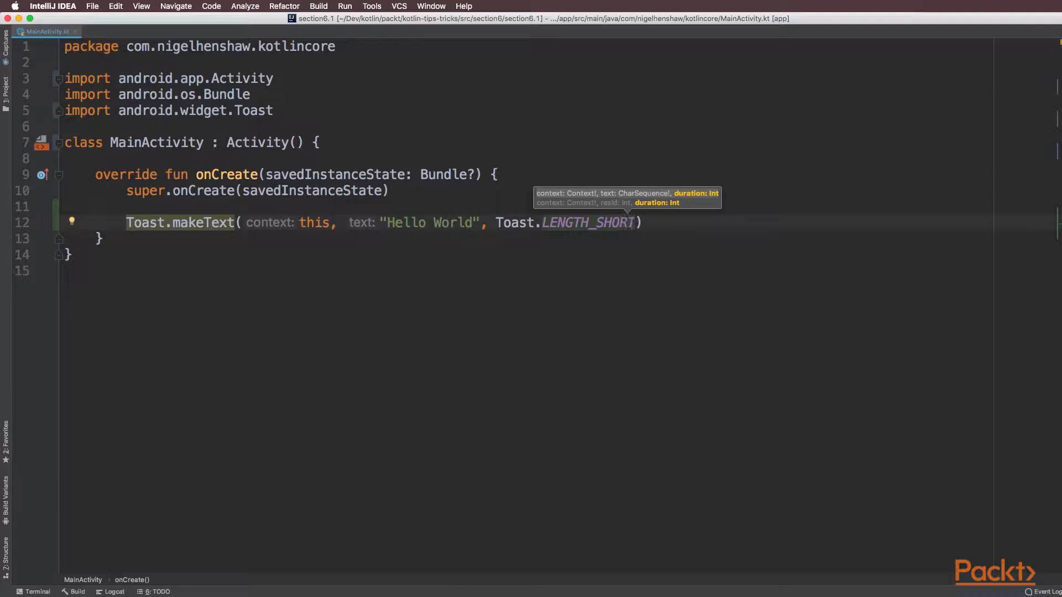
pyautogui.write('.show()')
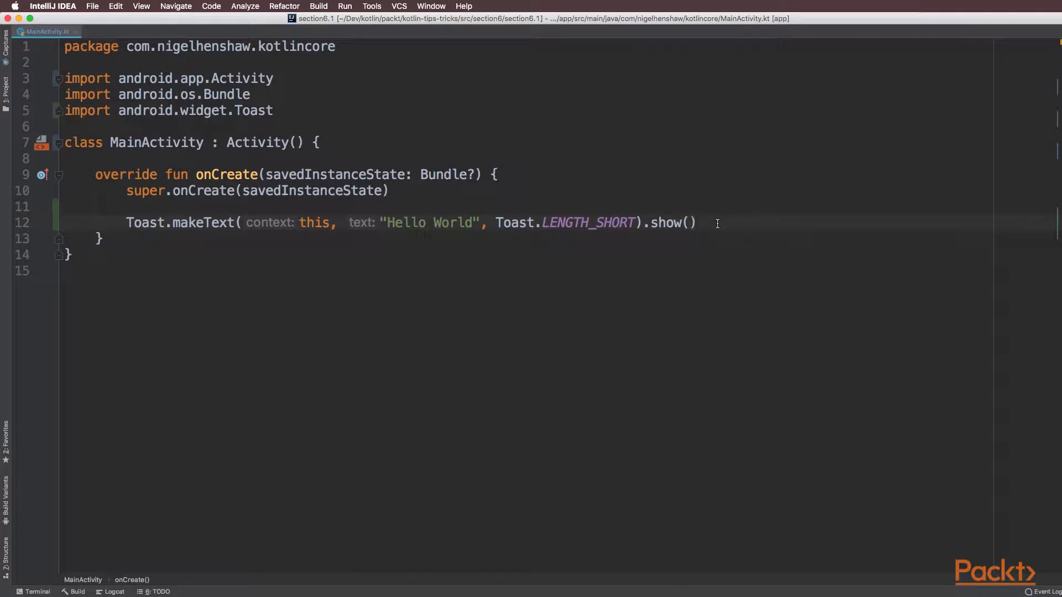
# Step: Run 'app' and deploy it to the Pixel 2 API 27 emulator
pyautogui.click(344, 6)
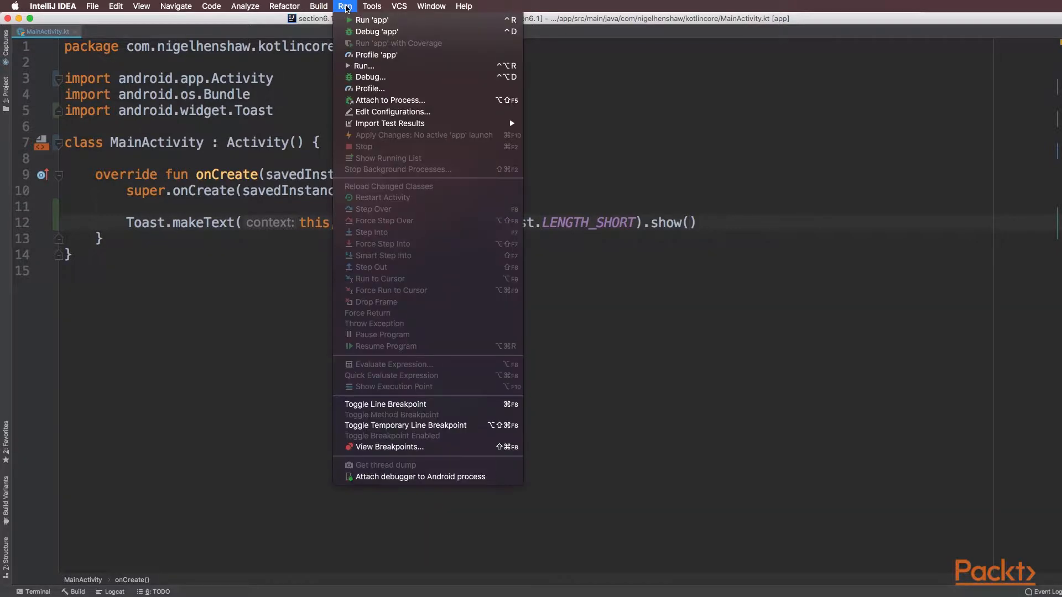
pyautogui.click(370, 20)
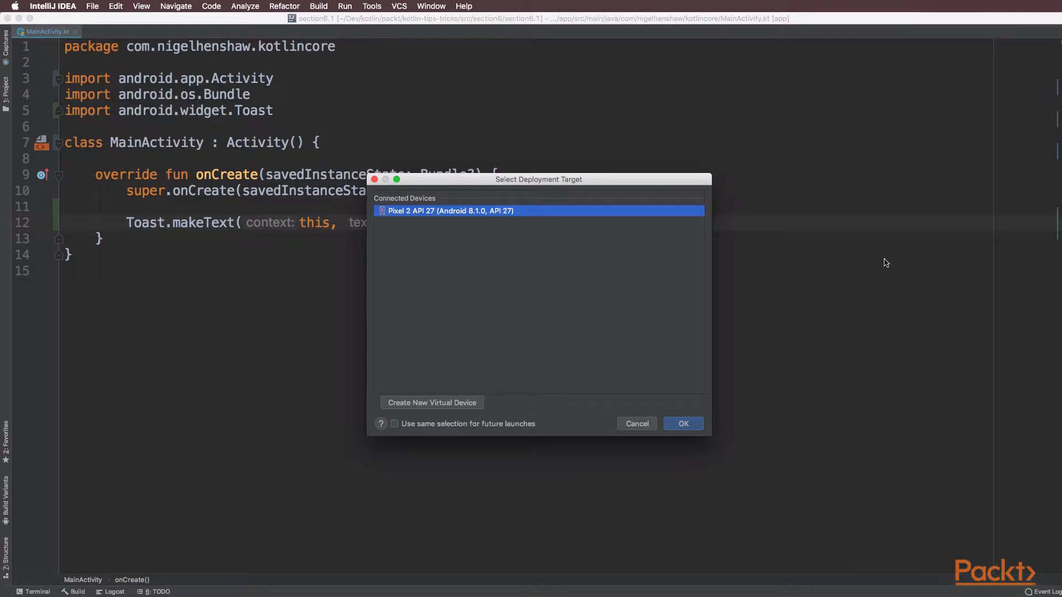
pyautogui.moveTo(828, 342)
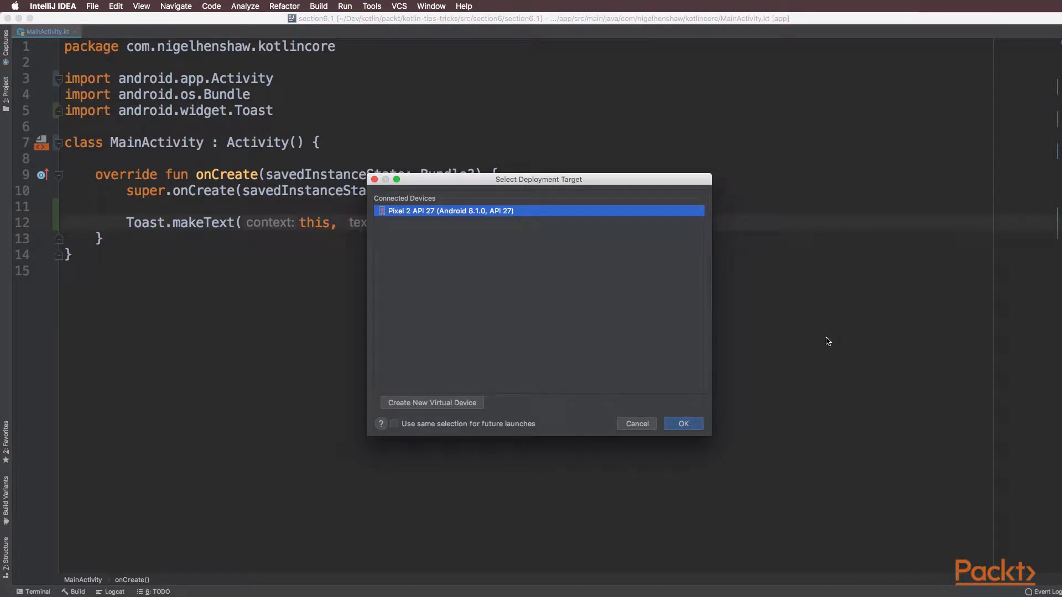
pyautogui.click(683, 423)
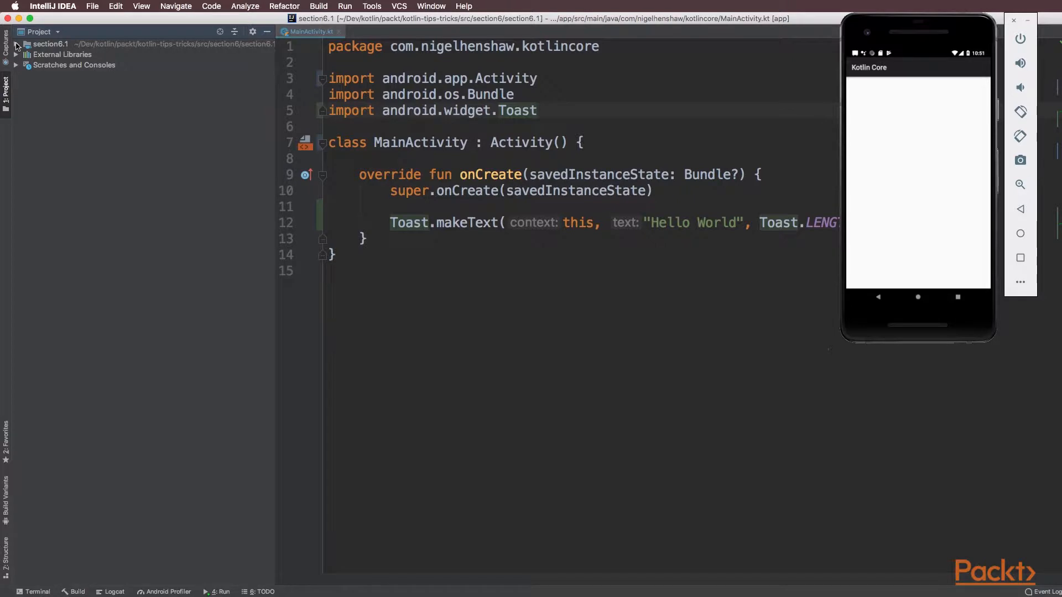
# Step: Open app/build.gradle and add implementation 'androidx.core:core-ktx:1.0.0-alpha1' under dependencies
pyautogui.click(16, 44)
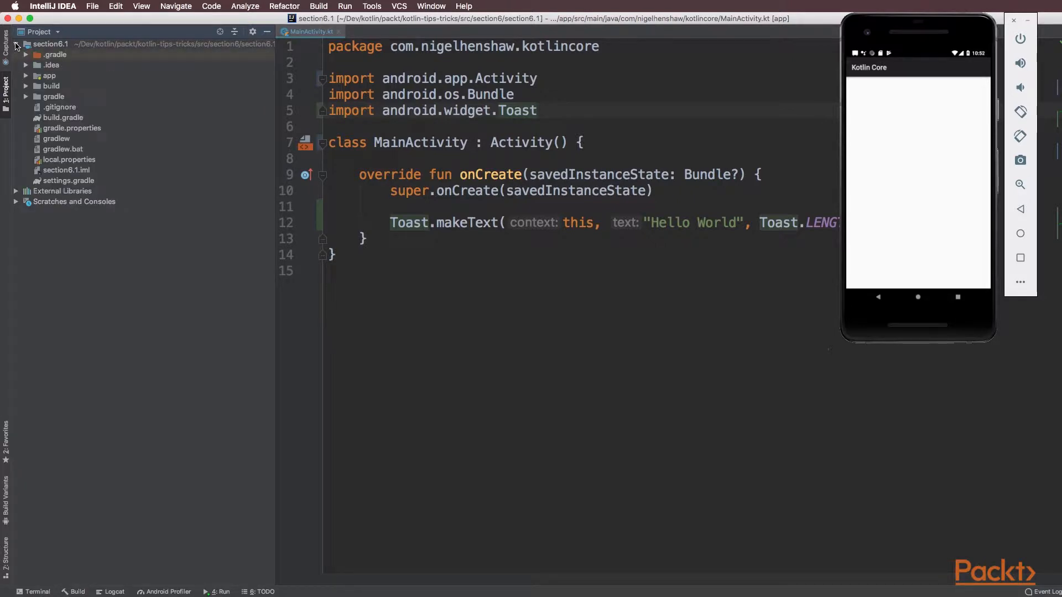
pyautogui.click(25, 75)
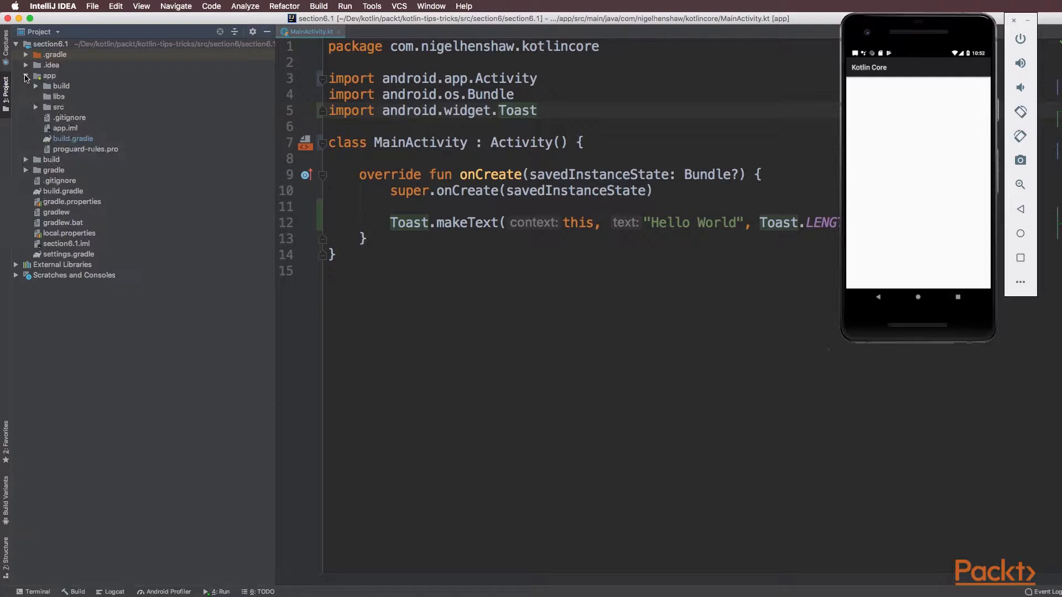
pyautogui.doubleClick(73, 138)
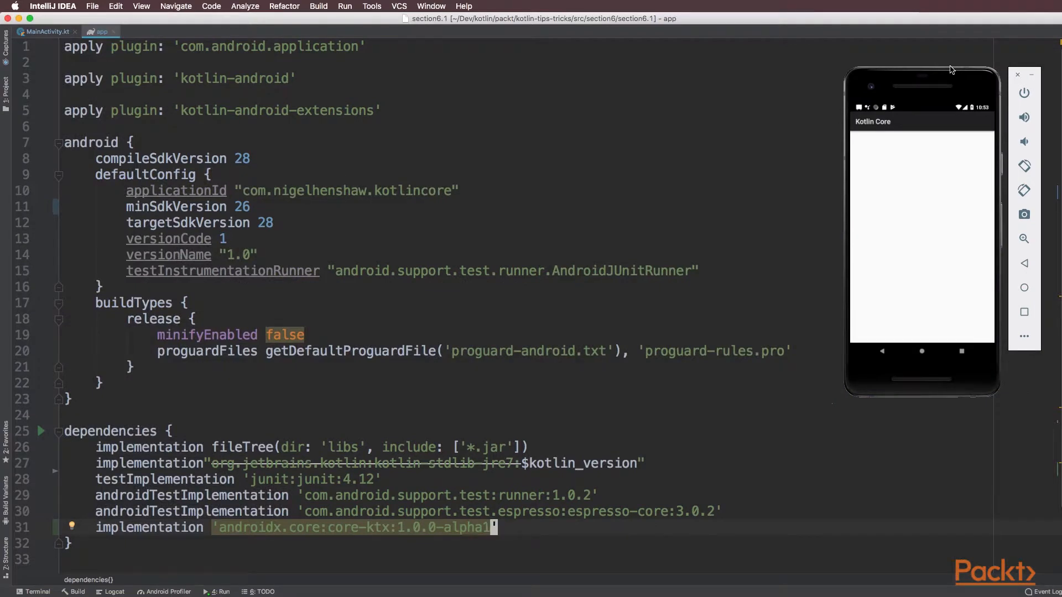
# Step: In MainActivity, replace the commented makeText line with toast("Hello Kotlin") from androidx.core.widget
pyautogui.click(45, 31)
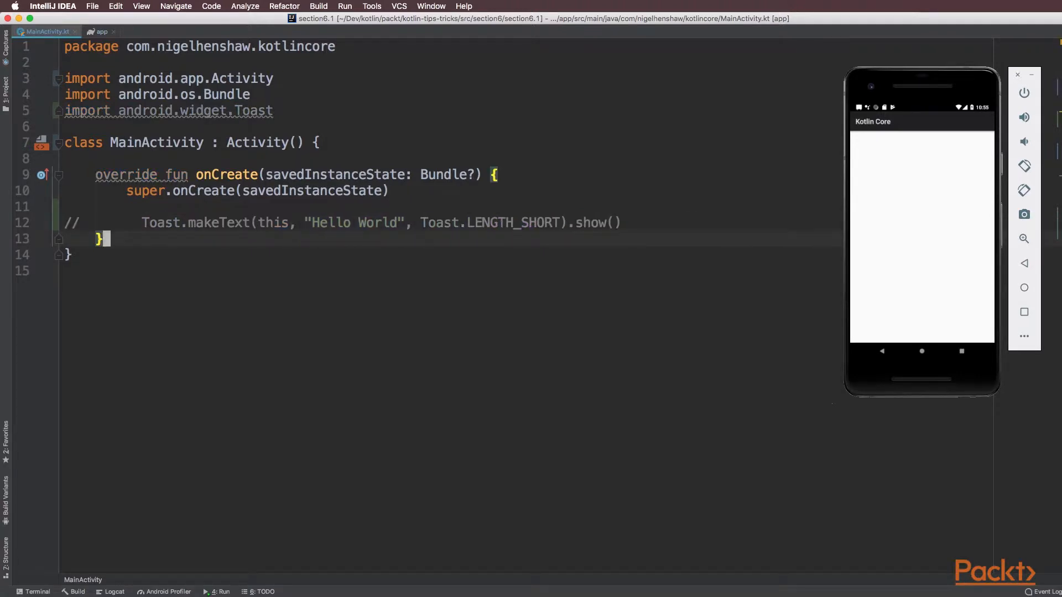
pyautogui.write('toast("Hello')
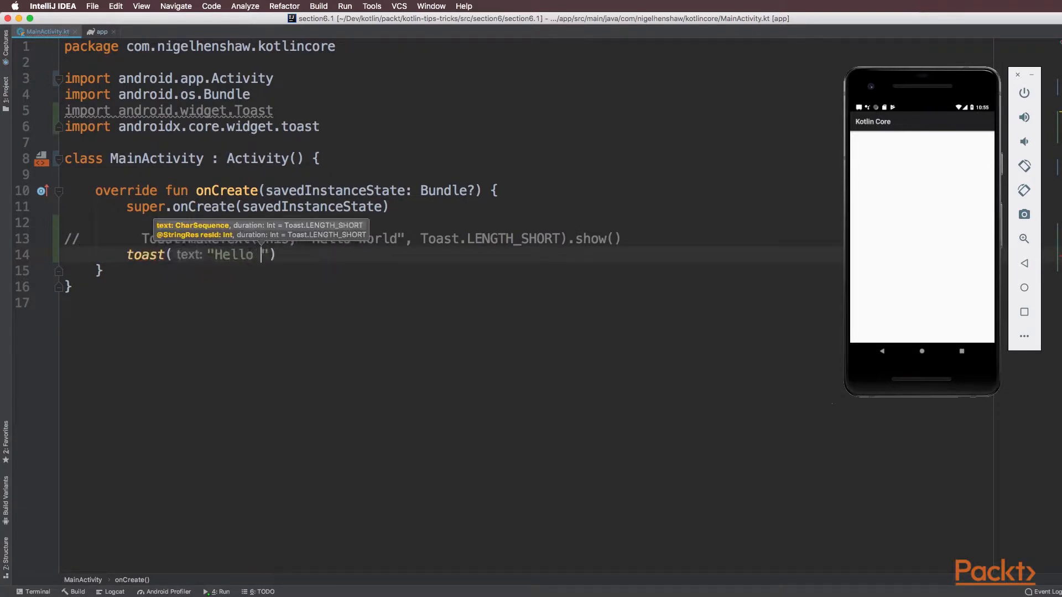
pyautogui.write('Kotlin')
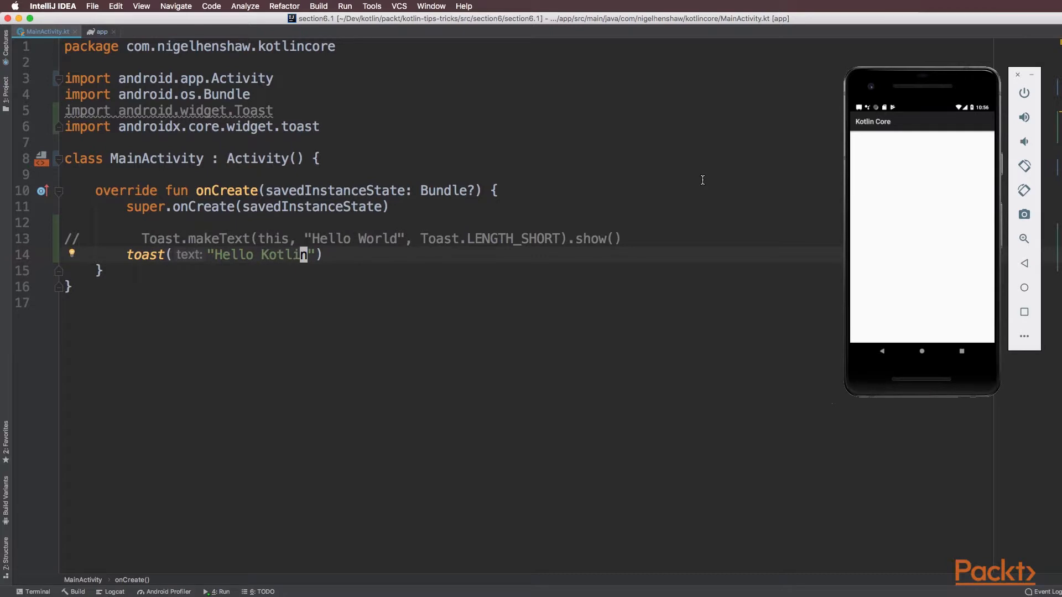
pyautogui.click(344, 7)
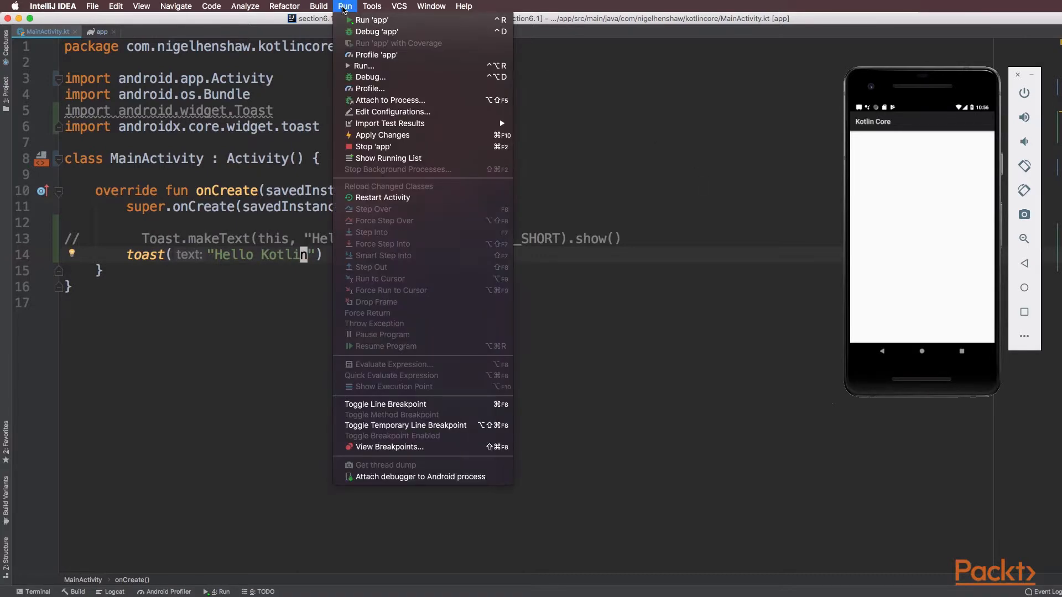